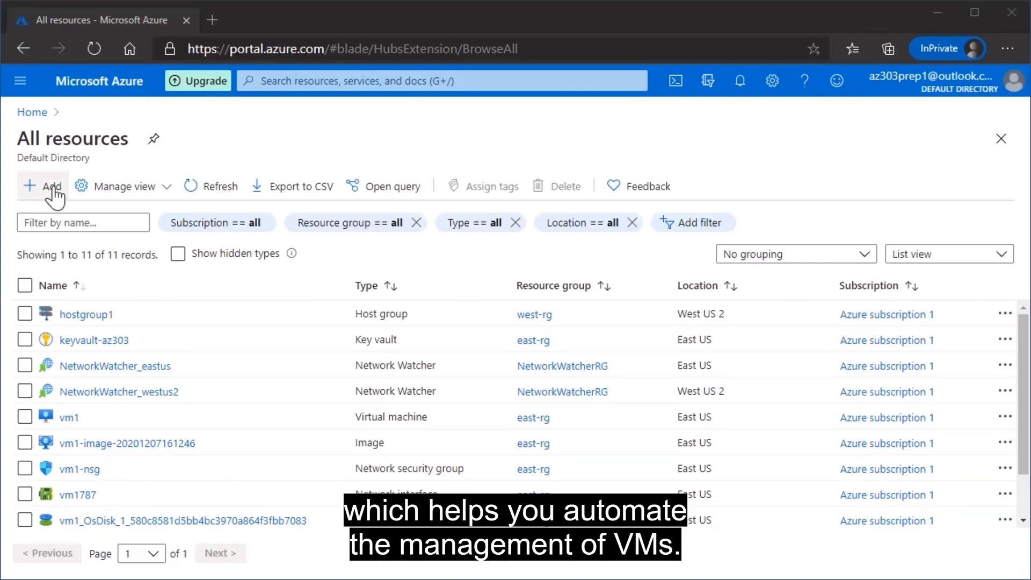
# Search the Marketplace for 'autoa' and start creating the Automation offering
pyautogui.click(42, 186)
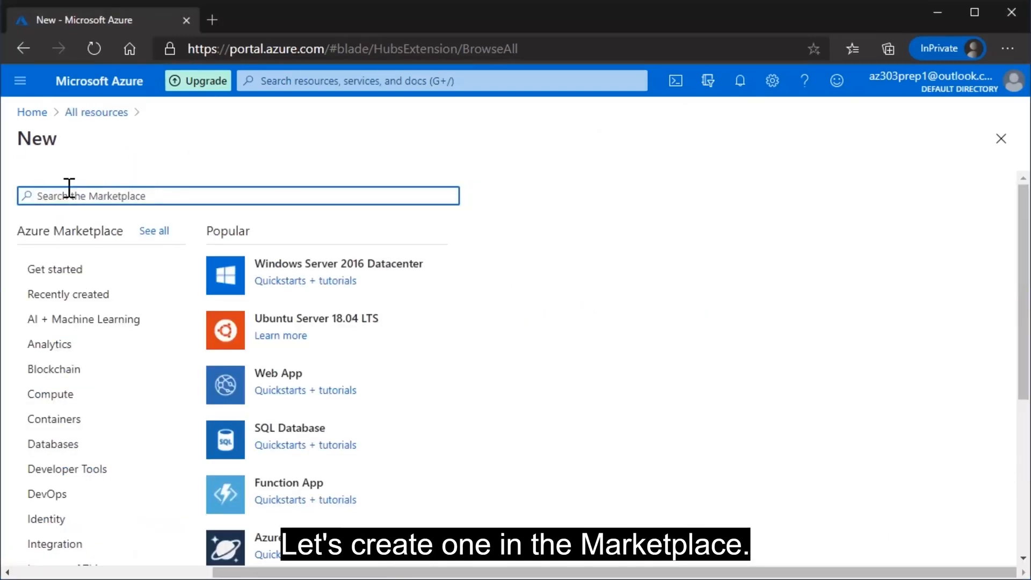
pyautogui.write('autoa')
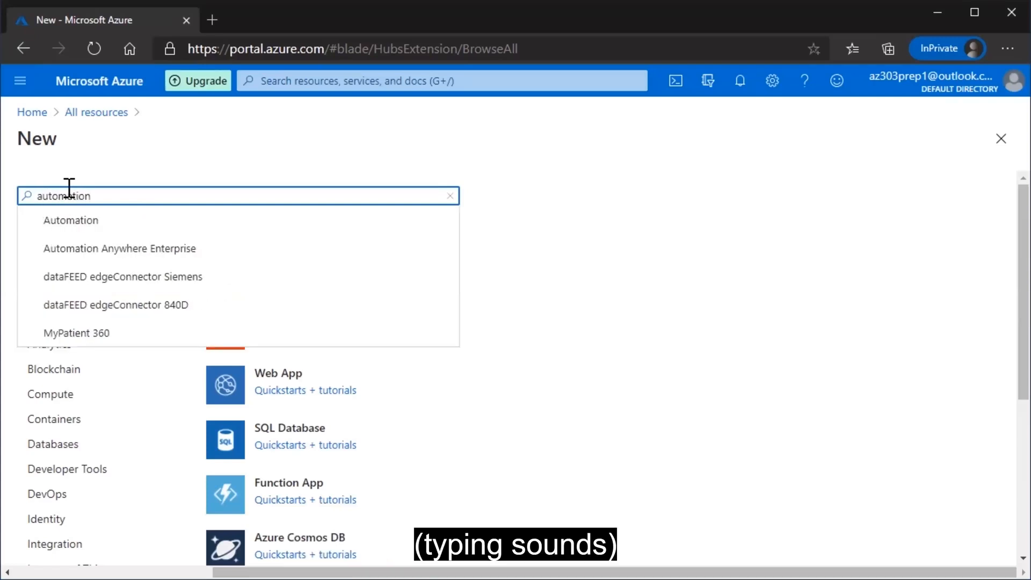
pyautogui.click(71, 220)
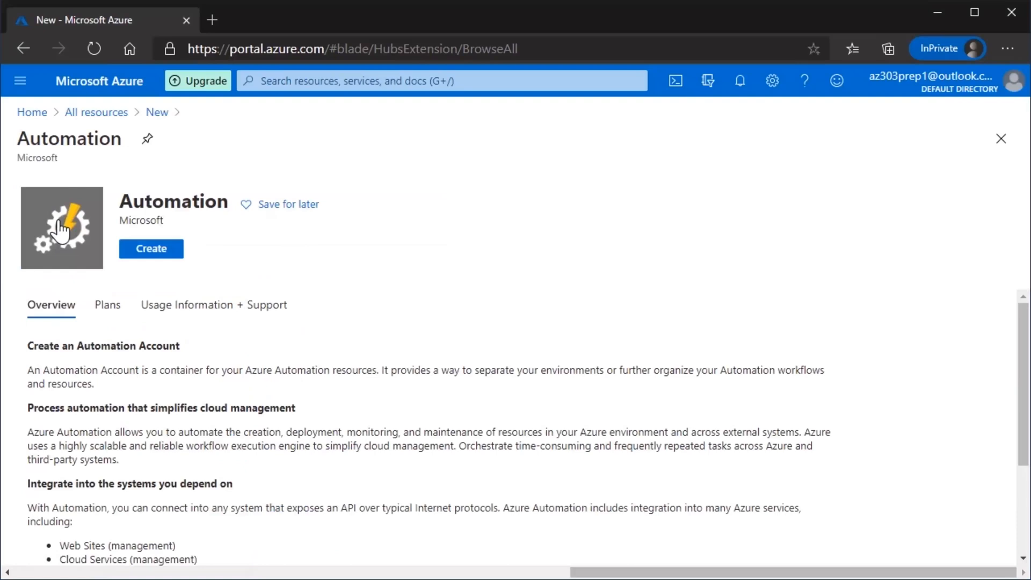
pyautogui.click(150, 248)
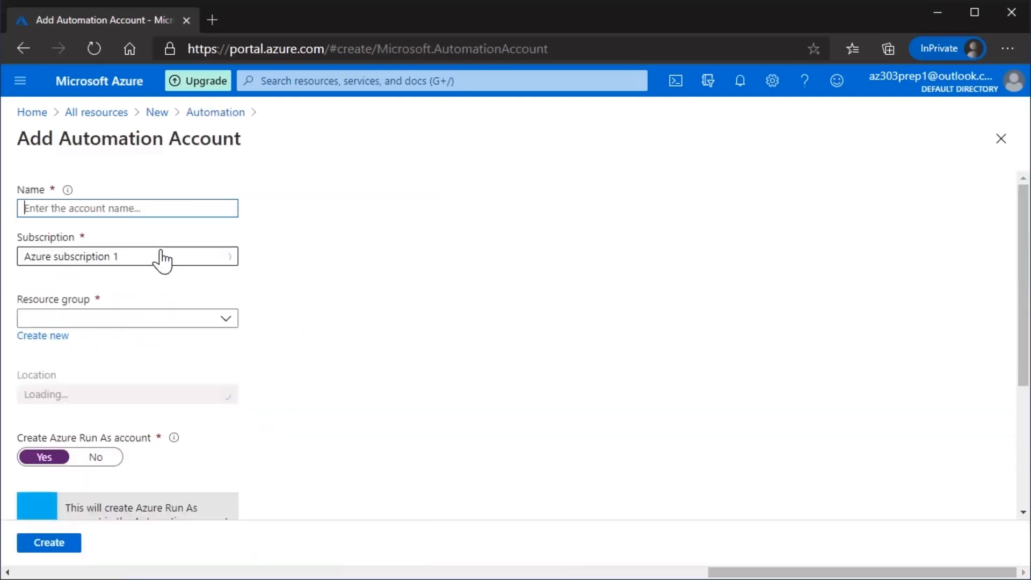
# Create Automation account automation1 in resource group east-rg, East US, with a Run As account
pyautogui.write('automation1')
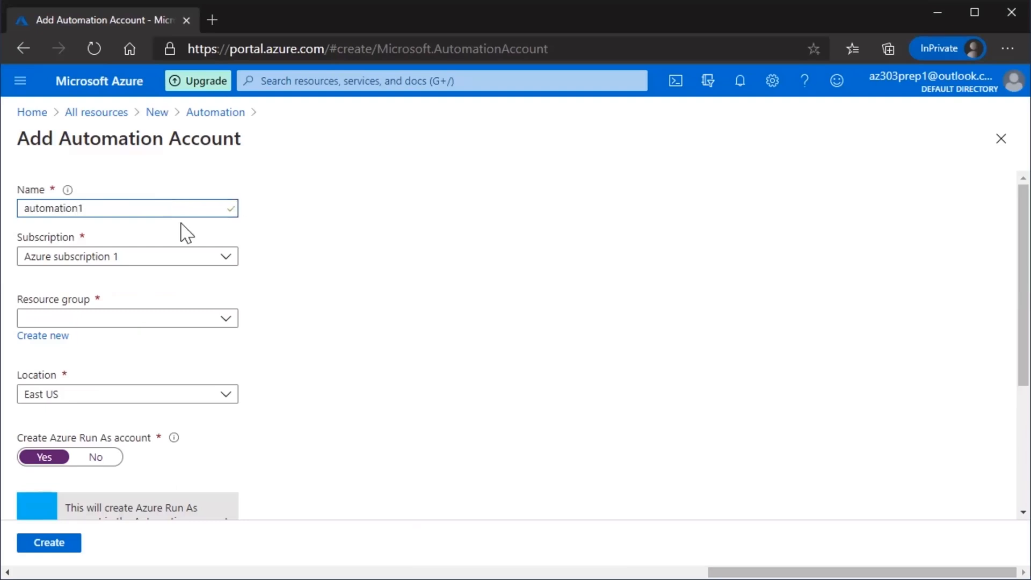
pyautogui.click(126, 318)
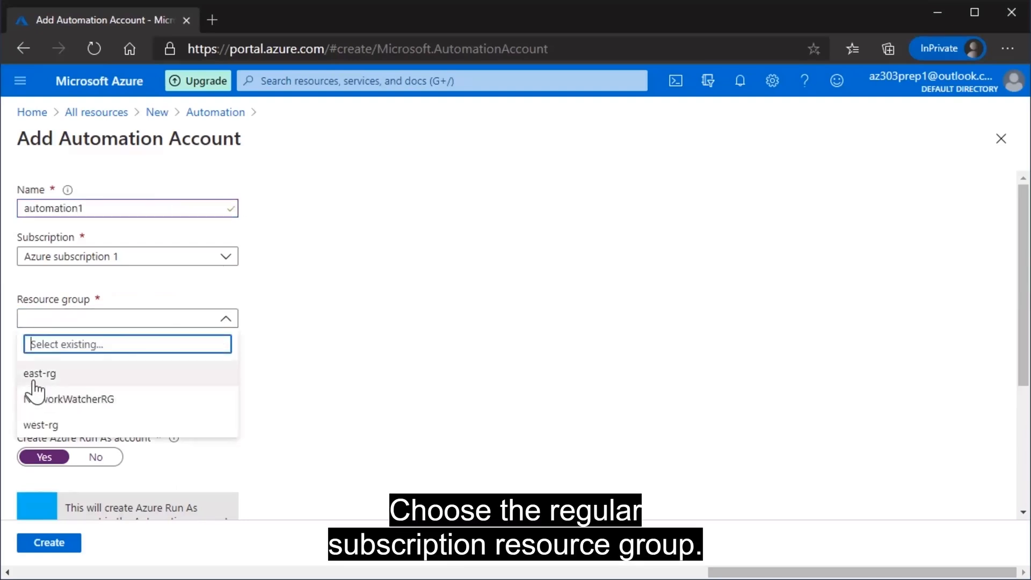
pyautogui.click(40, 374)
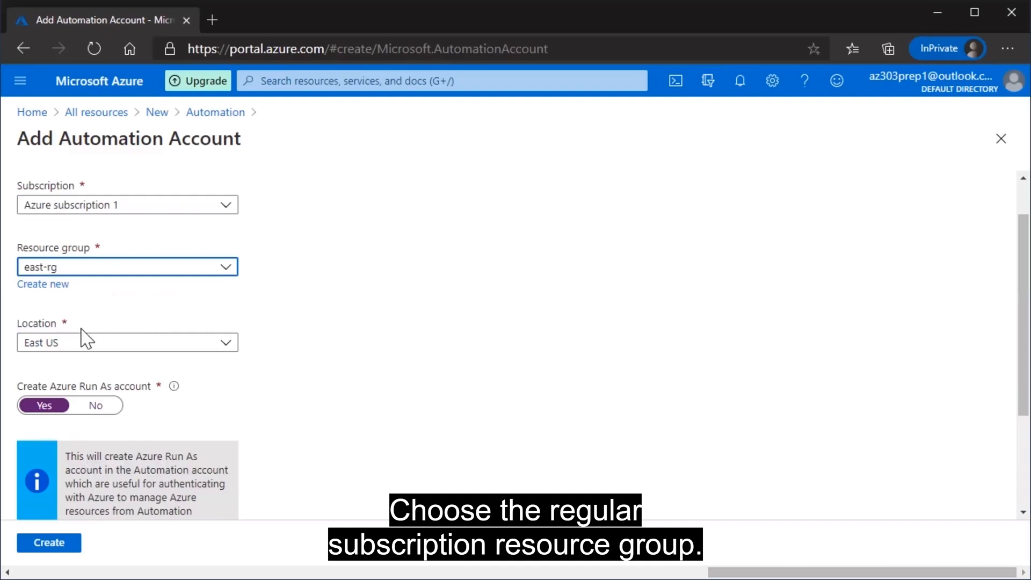
pyautogui.moveTo(186, 358)
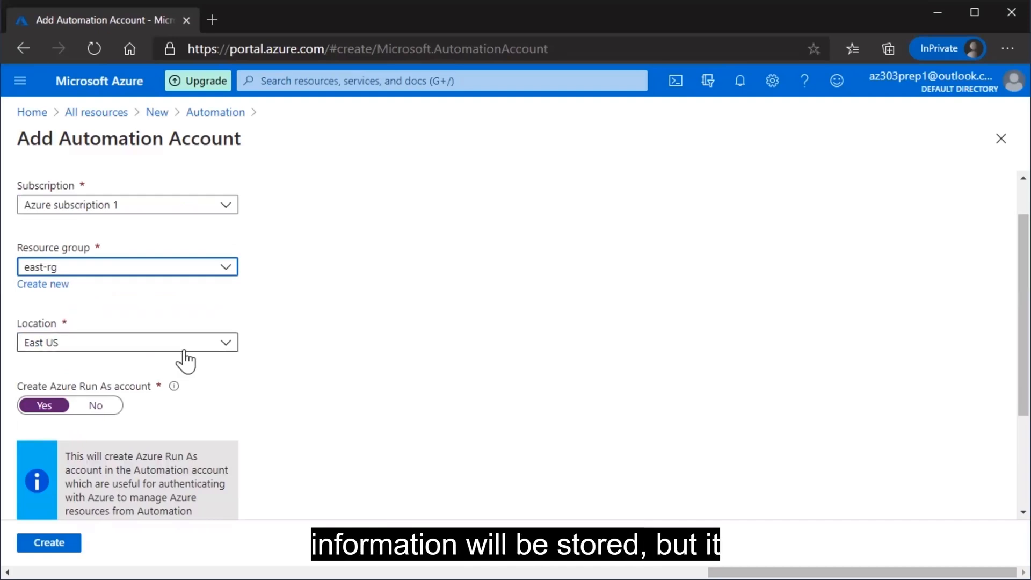
pyautogui.moveTo(286, 352)
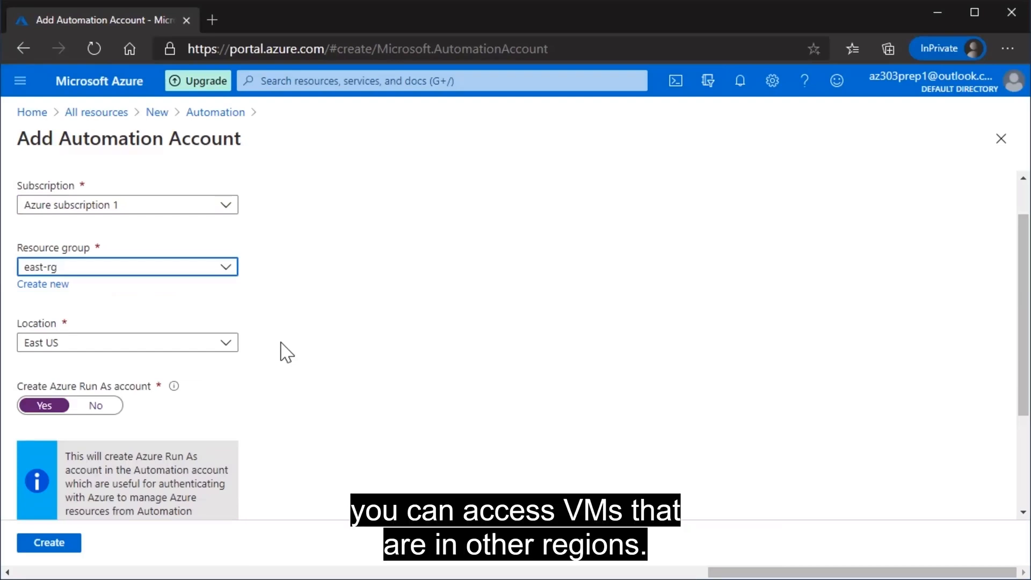
pyautogui.scroll(-3)
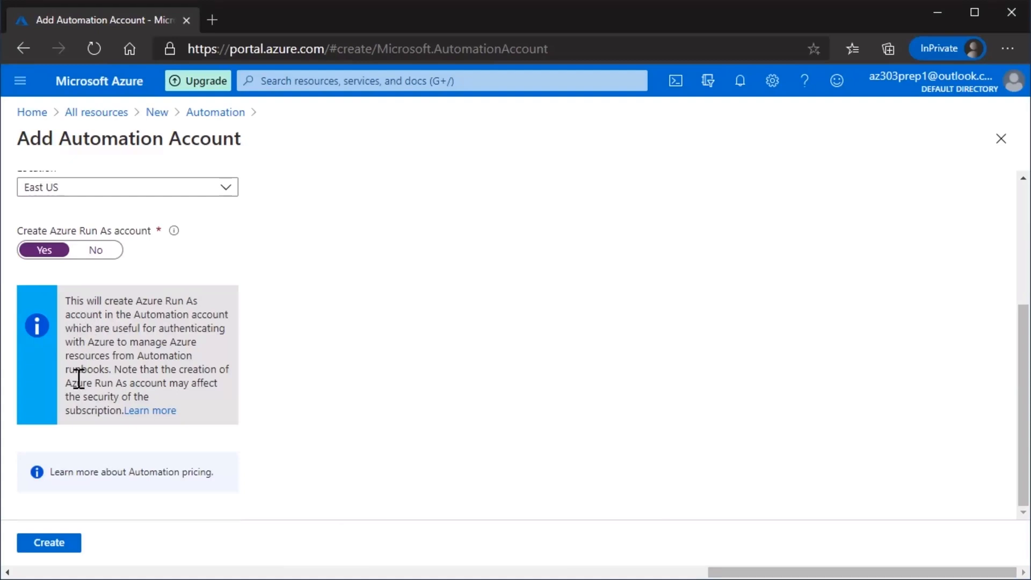
pyautogui.moveTo(352, 326)
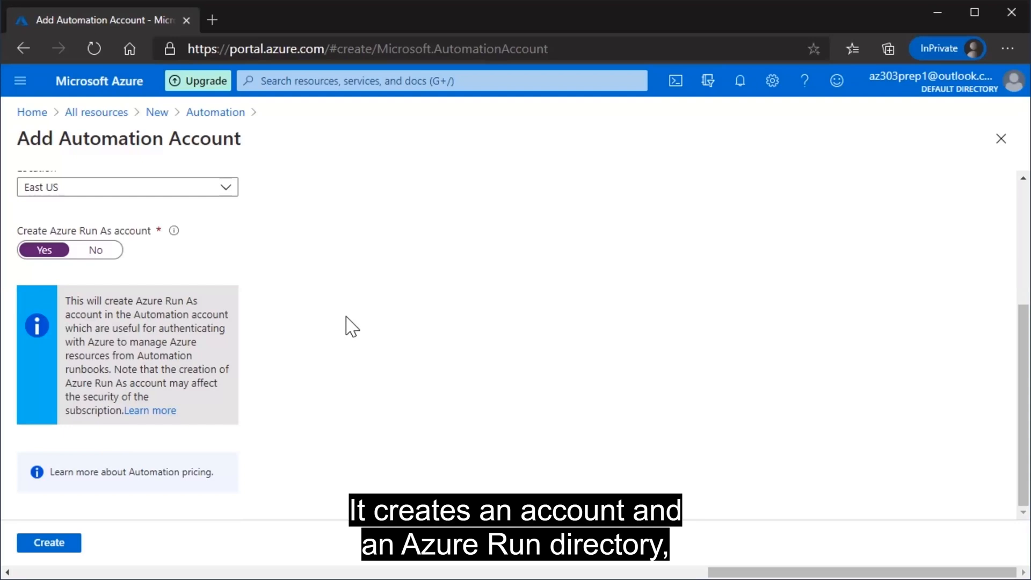
pyautogui.moveTo(331, 347)
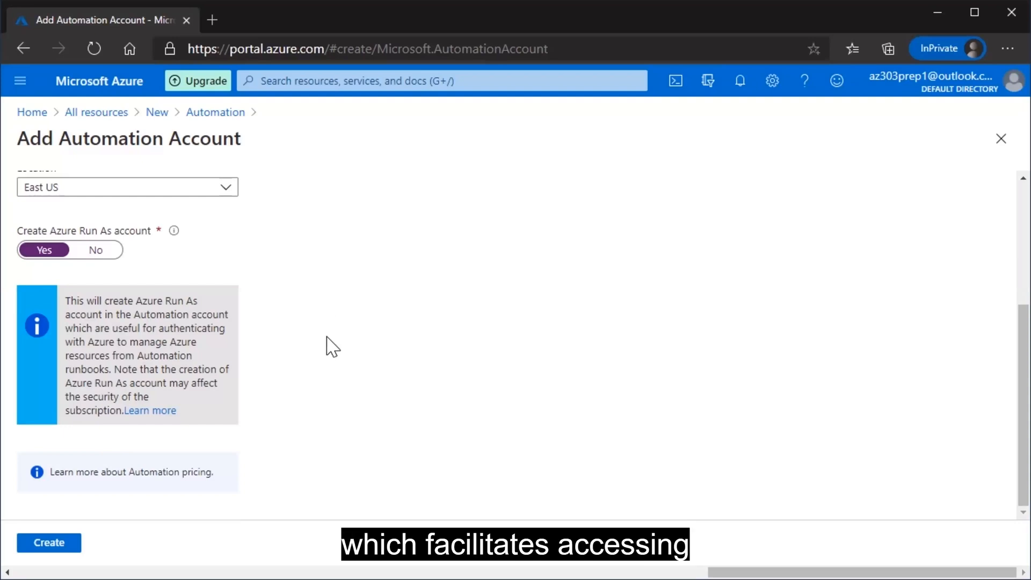
pyautogui.moveTo(74, 323)
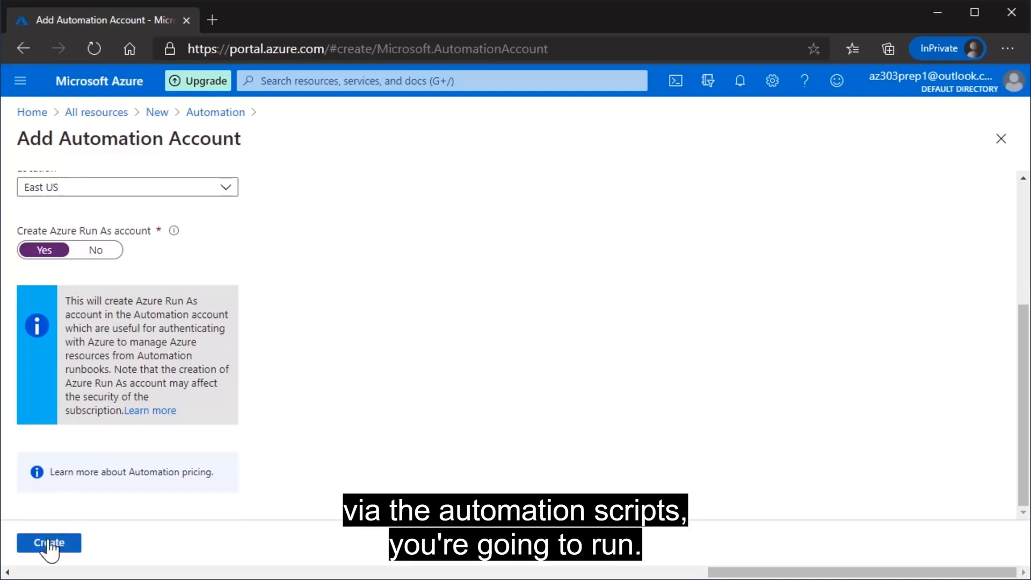
pyautogui.click(48, 542)
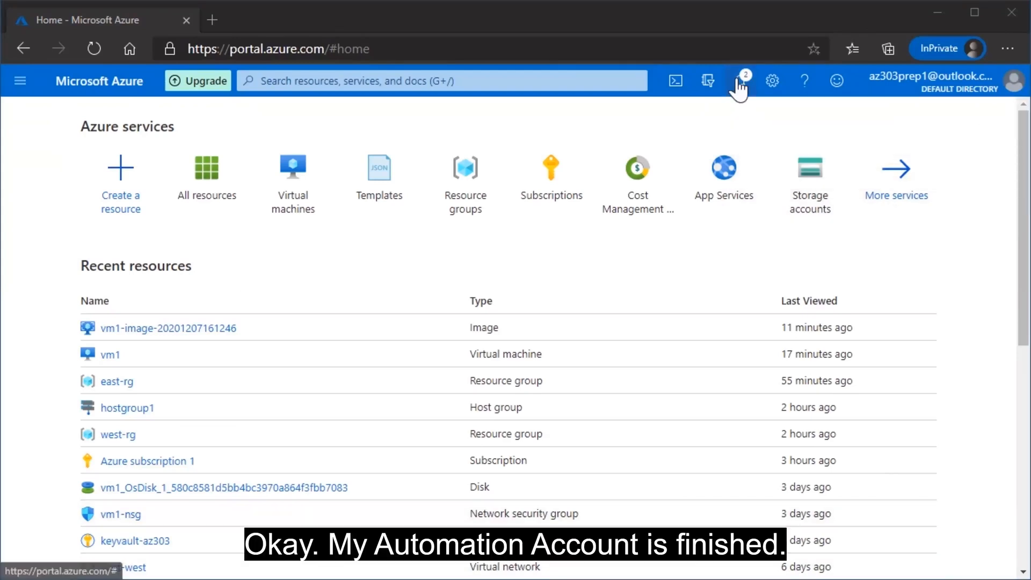
# Go to the deployed automation1 account from Notifications and list its Runbooks
pyautogui.click(739, 81)
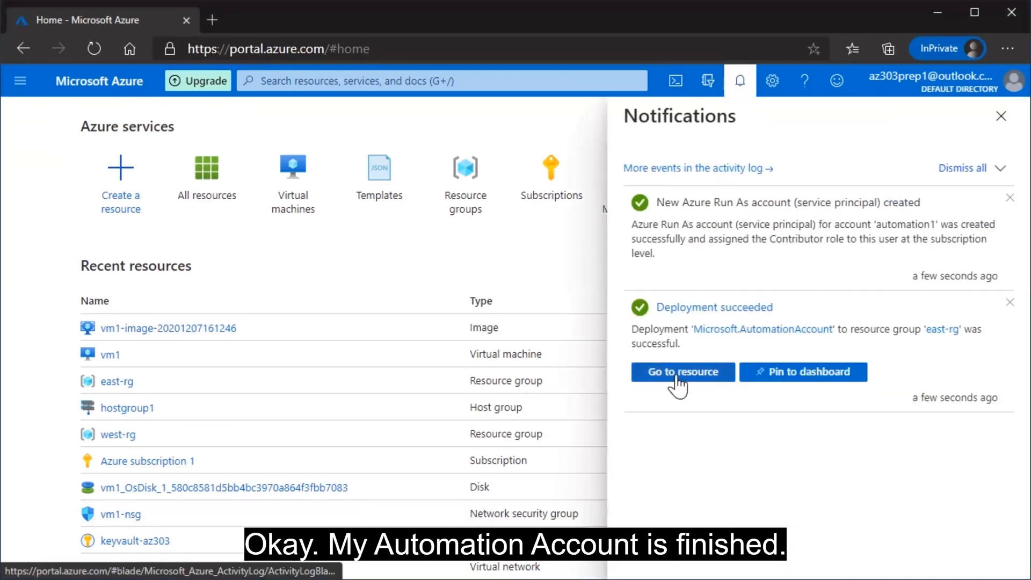
pyautogui.click(682, 371)
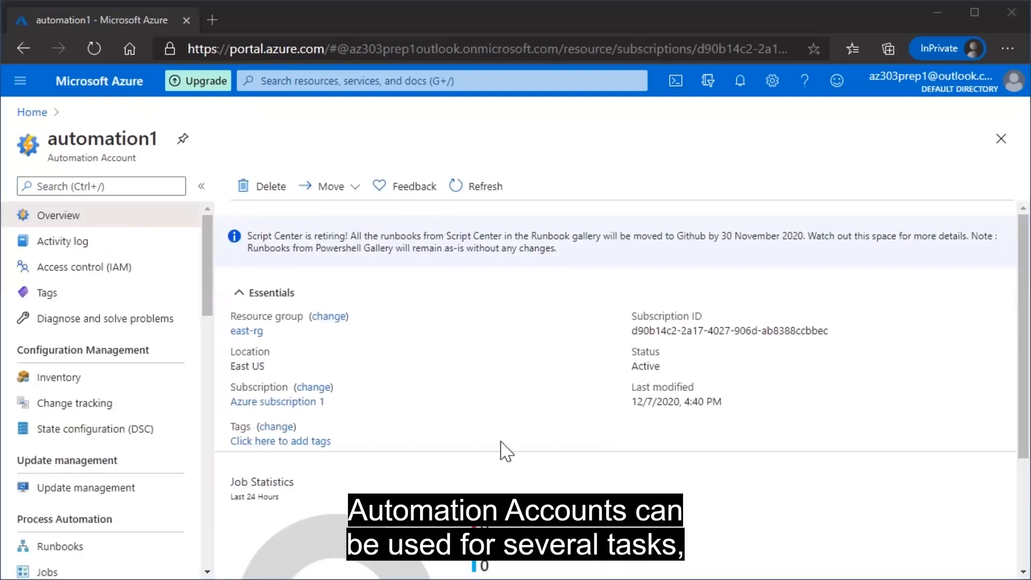
pyautogui.moveTo(33, 352)
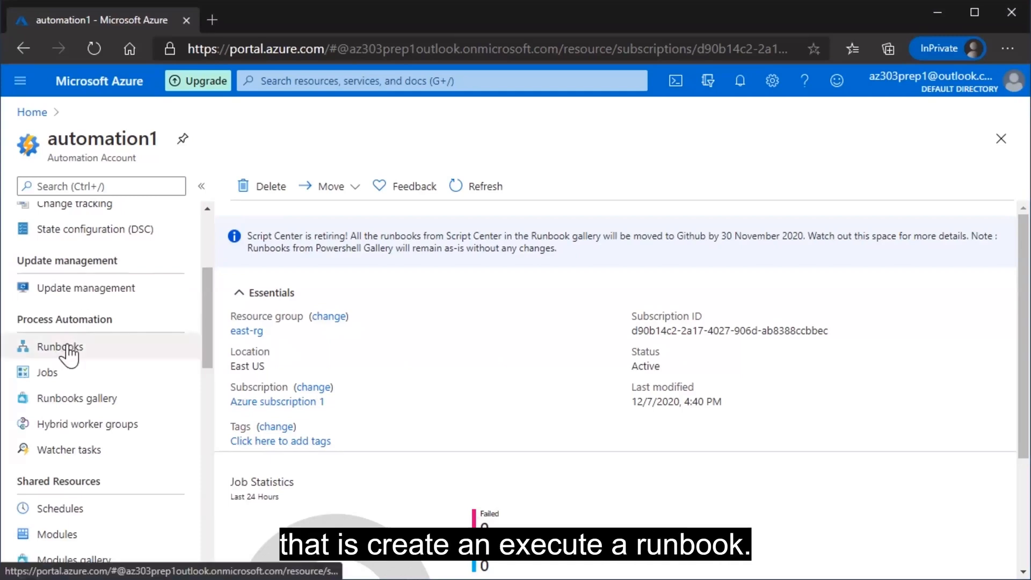
pyautogui.click(59, 347)
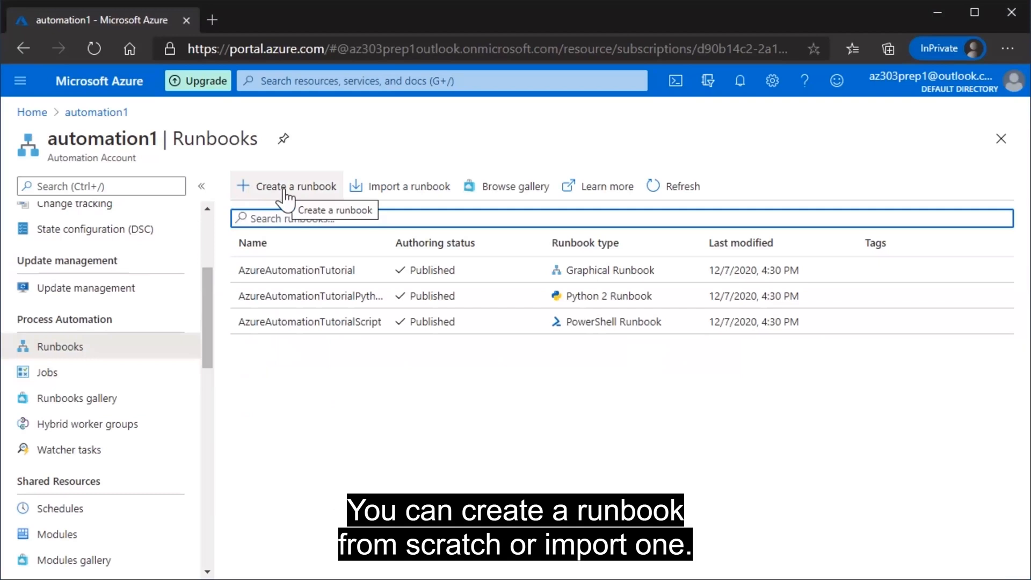
pyautogui.moveTo(502, 186)
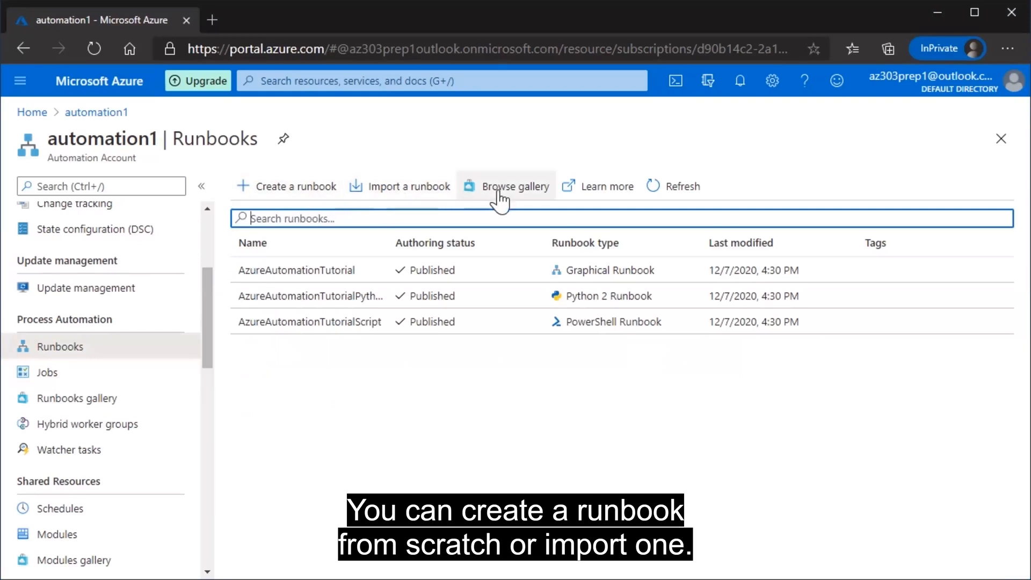
# Browse the Runbook gallery for 'hell' and read the Hello World for Azure Automation source
pyautogui.click(514, 185)
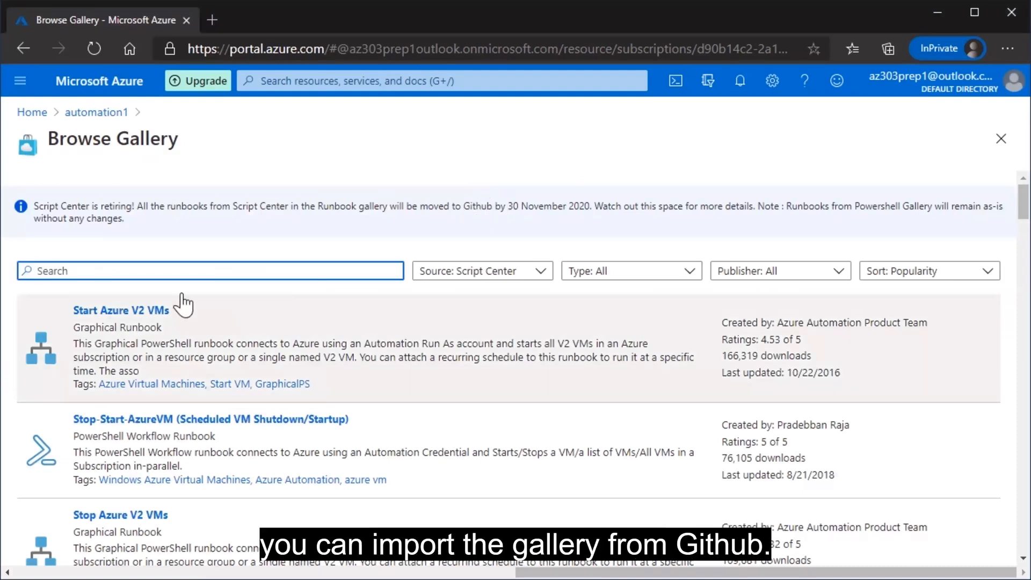
pyautogui.write('hello world')
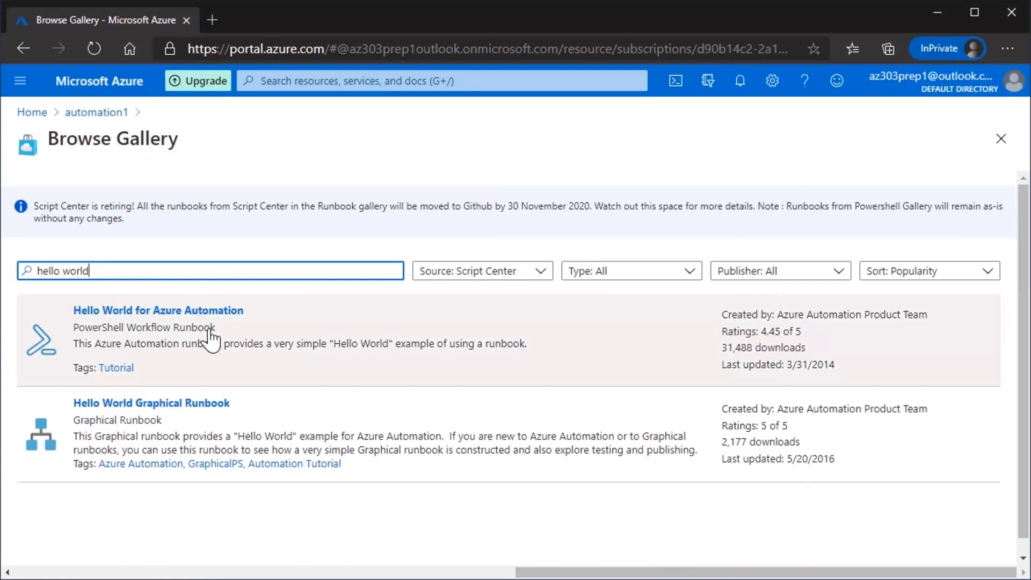
pyautogui.click(158, 310)
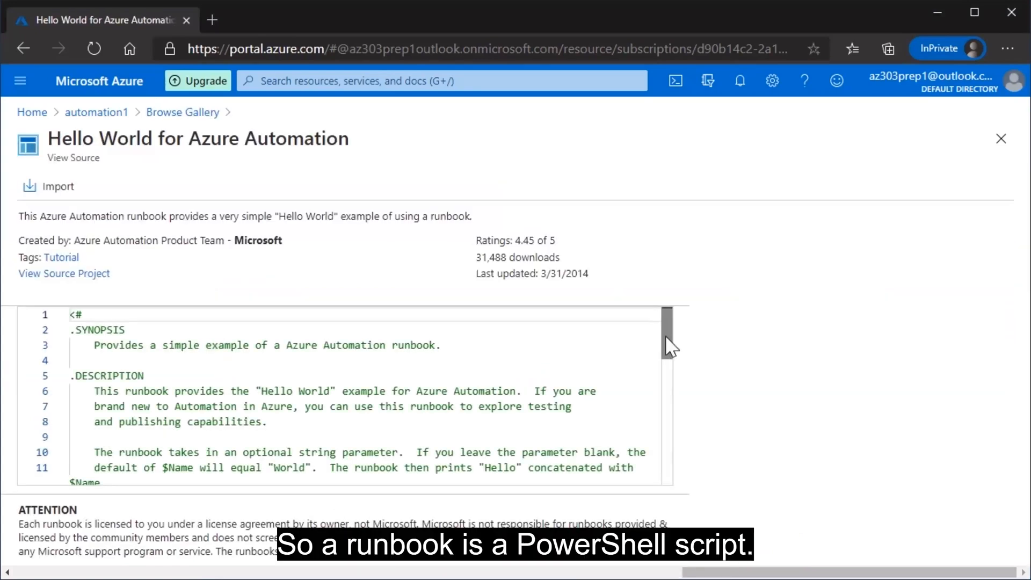
pyautogui.scroll(-3)
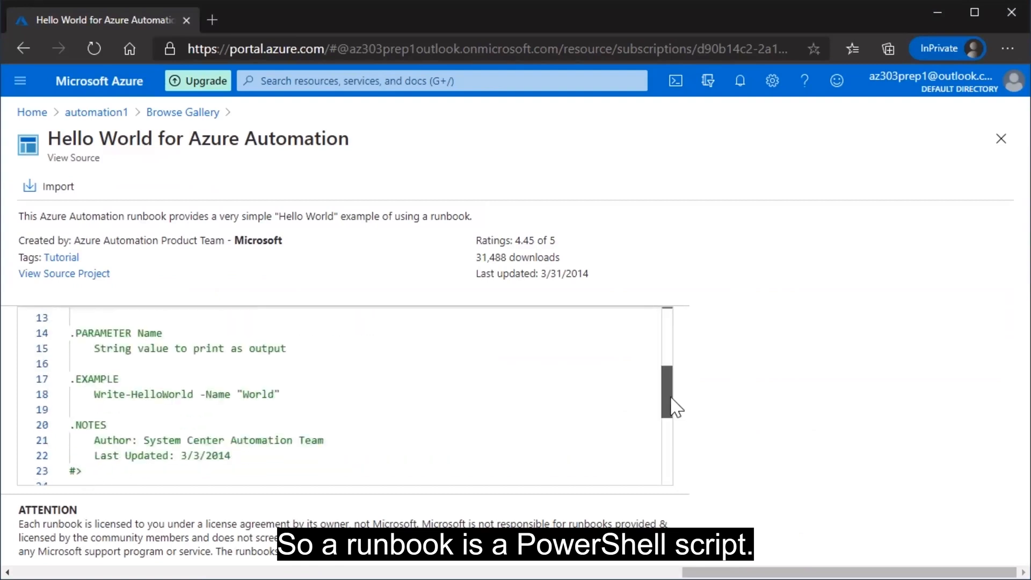
pyautogui.scroll(-3)
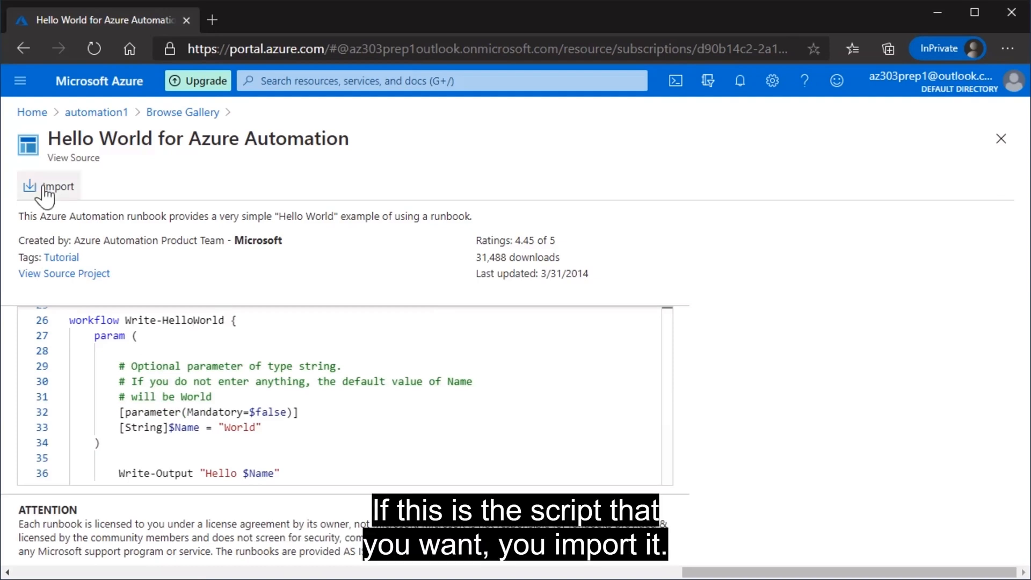
# Import the gallery runbook as Write-HelloWorld and view its overview in automation1, status New
pyautogui.click(58, 186)
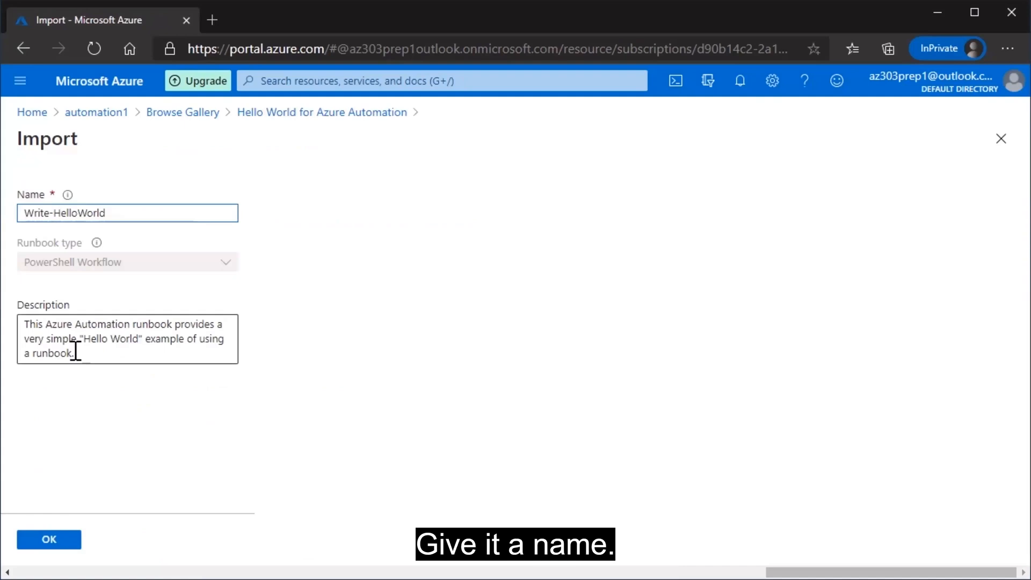
pyautogui.click(48, 539)
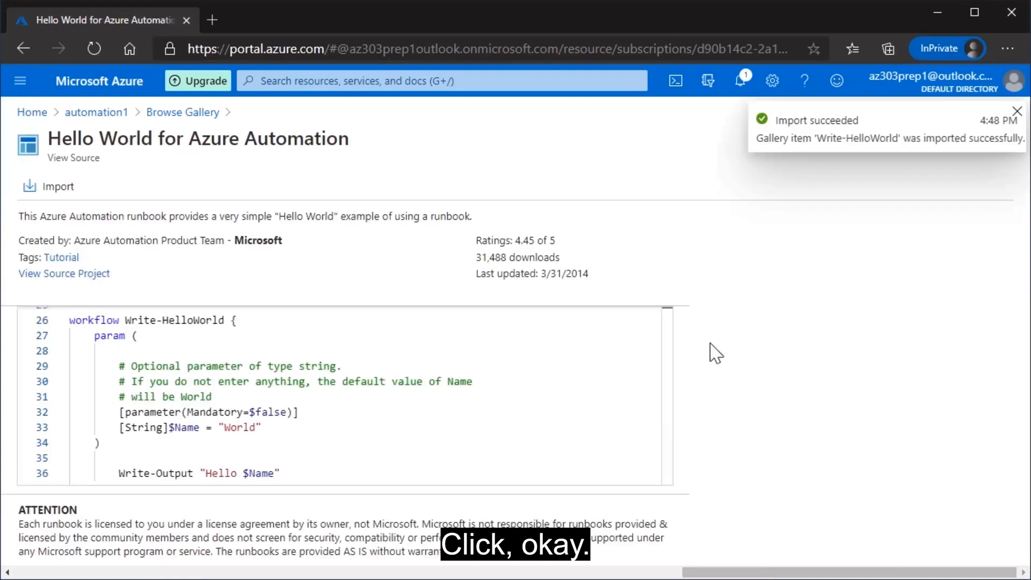
pyautogui.click(182, 112)
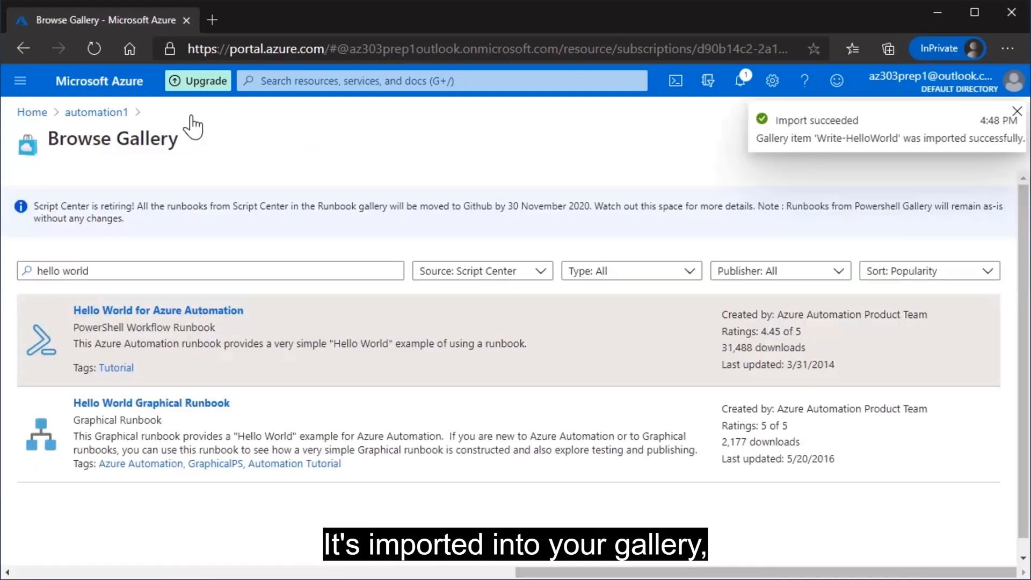
pyautogui.click(96, 112)
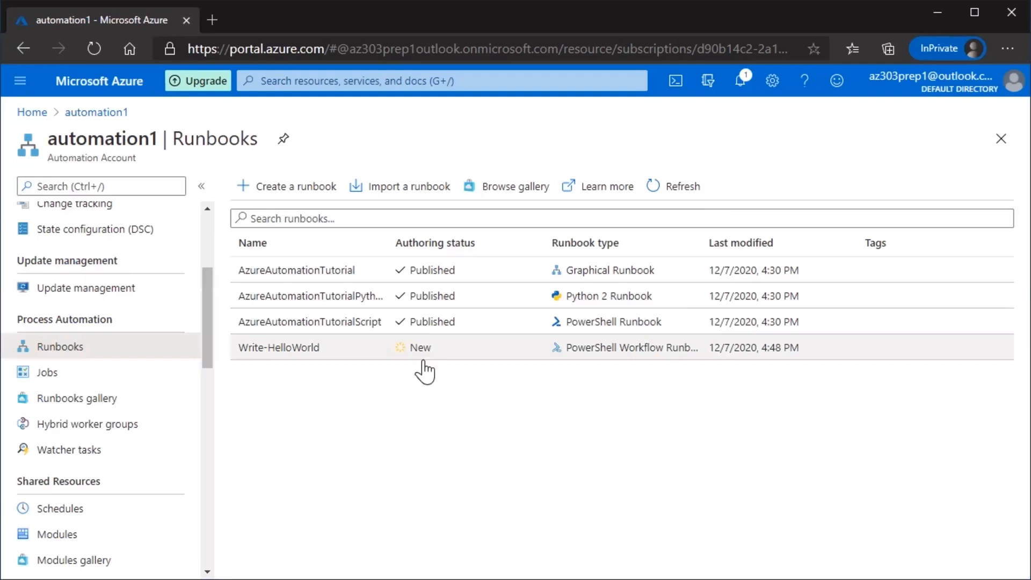
pyautogui.click(277, 347)
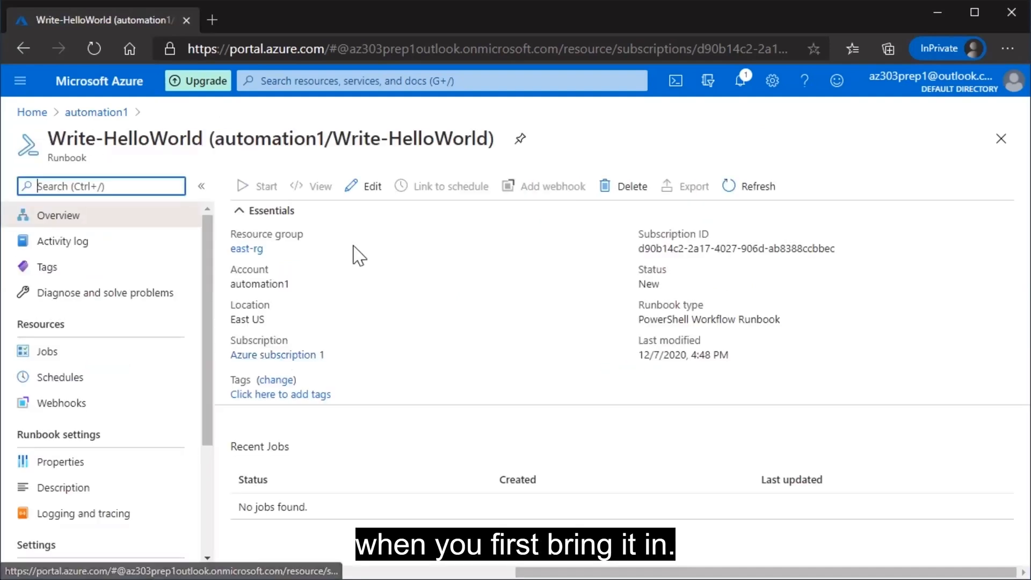
# Review the Write-HelloWorld script in the editor and publish it, confirming with Yes
pyautogui.click(364, 185)
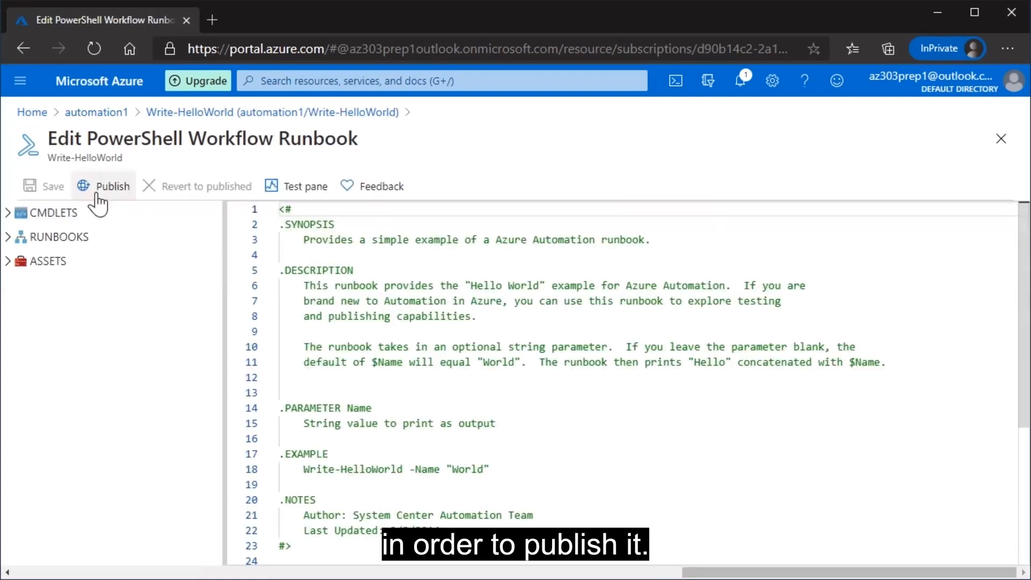
pyautogui.moveTo(113, 186)
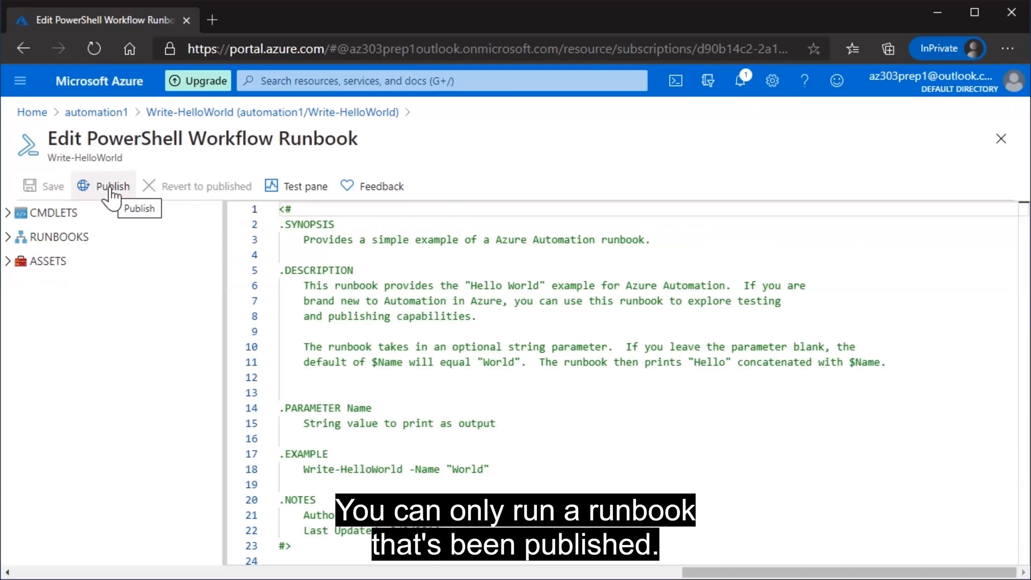
pyautogui.scroll(-3)
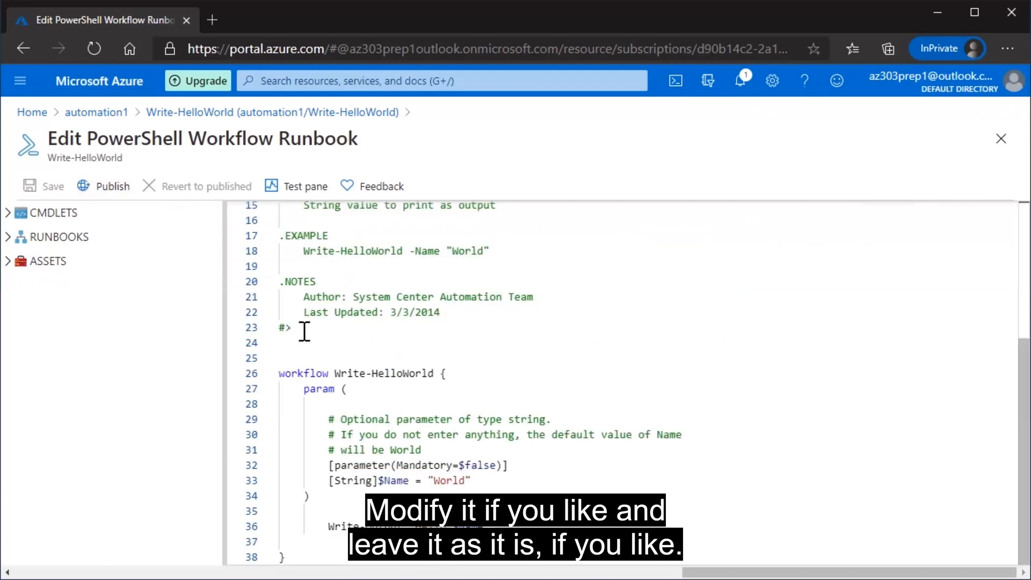
pyautogui.click(110, 185)
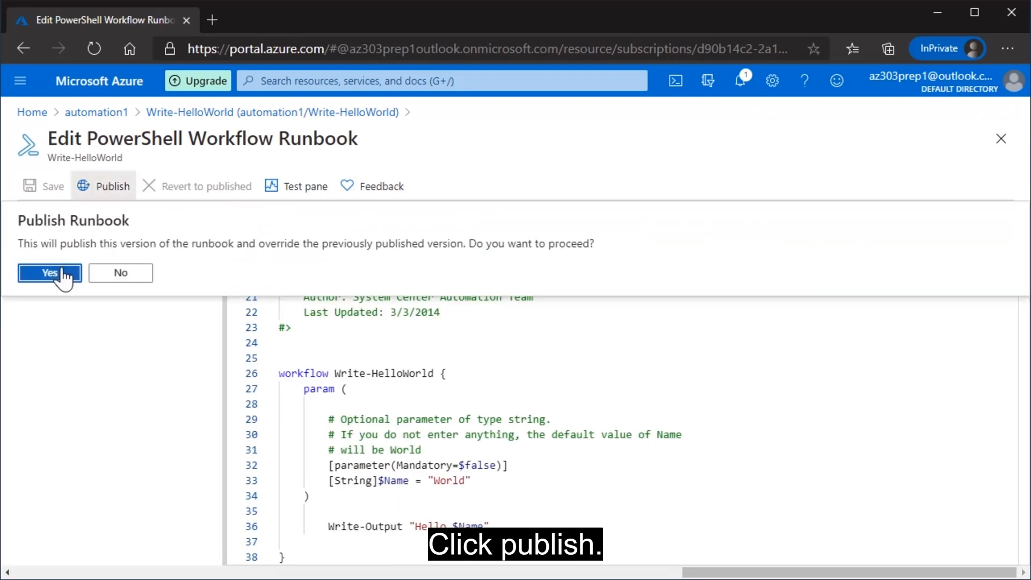
pyautogui.click(49, 272)
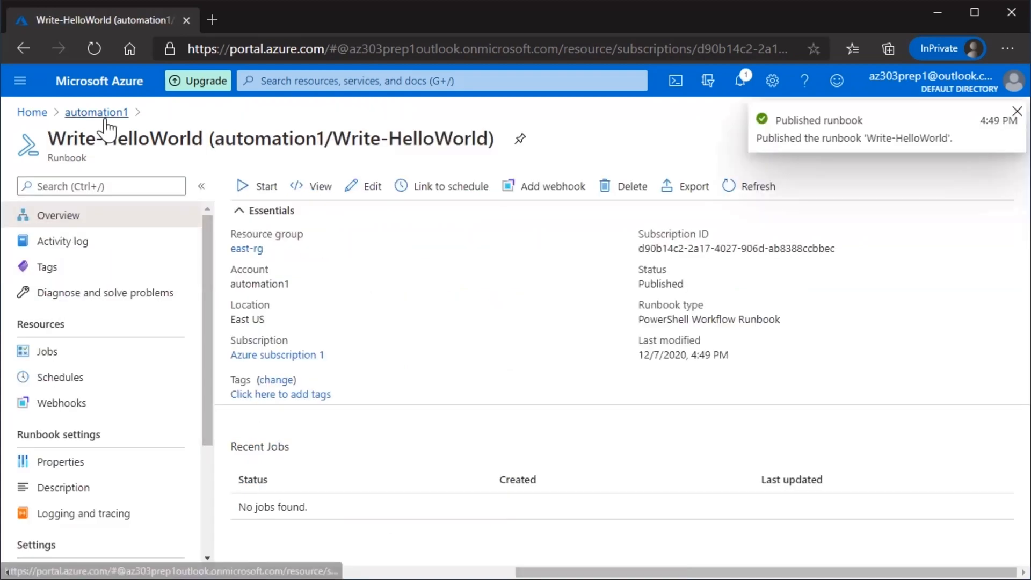
pyautogui.click(96, 112)
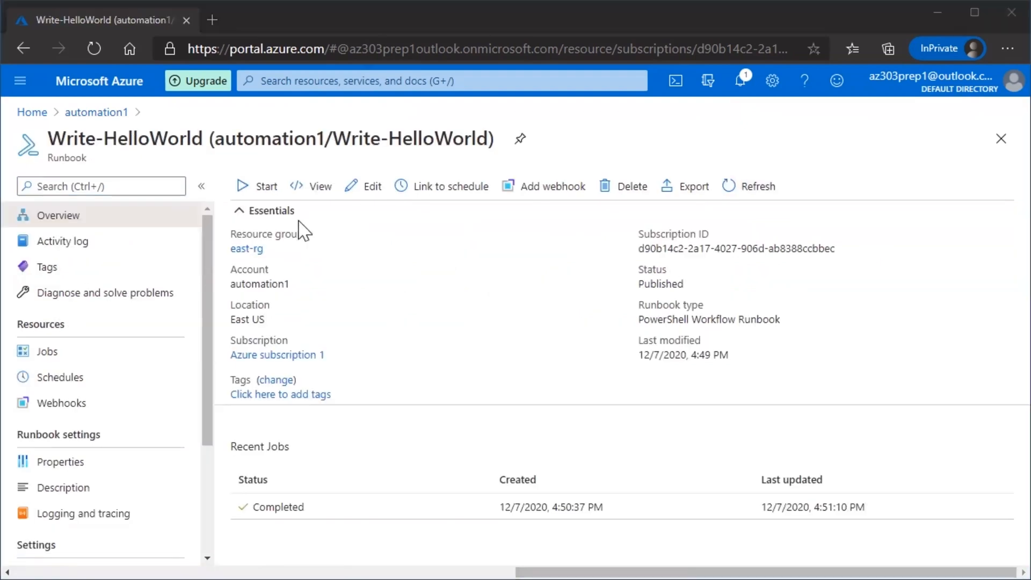
# Start Write-HelloWorld with the NAME parameter set to Ray
pyautogui.click(266, 185)
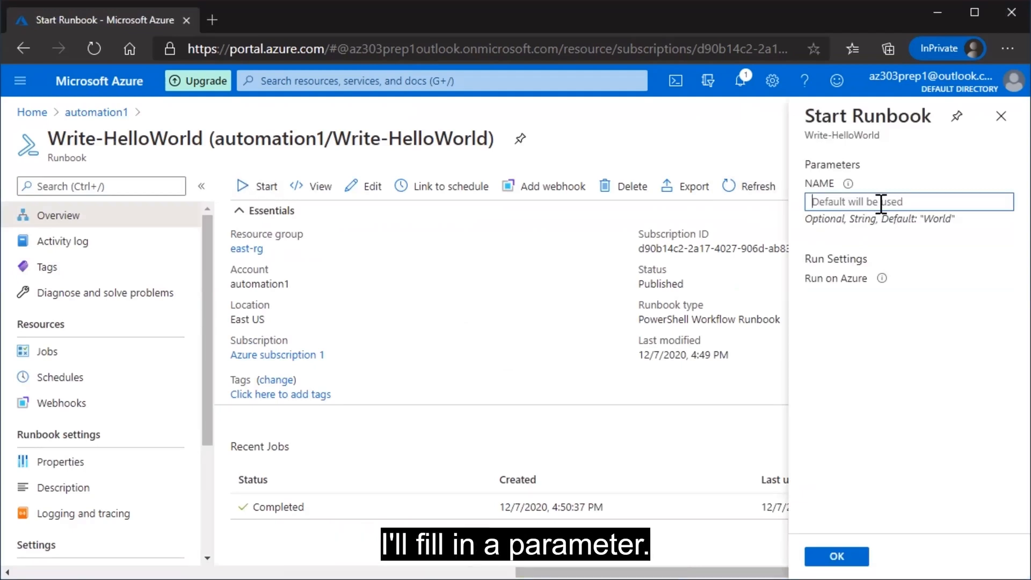
pyautogui.write('Ray')
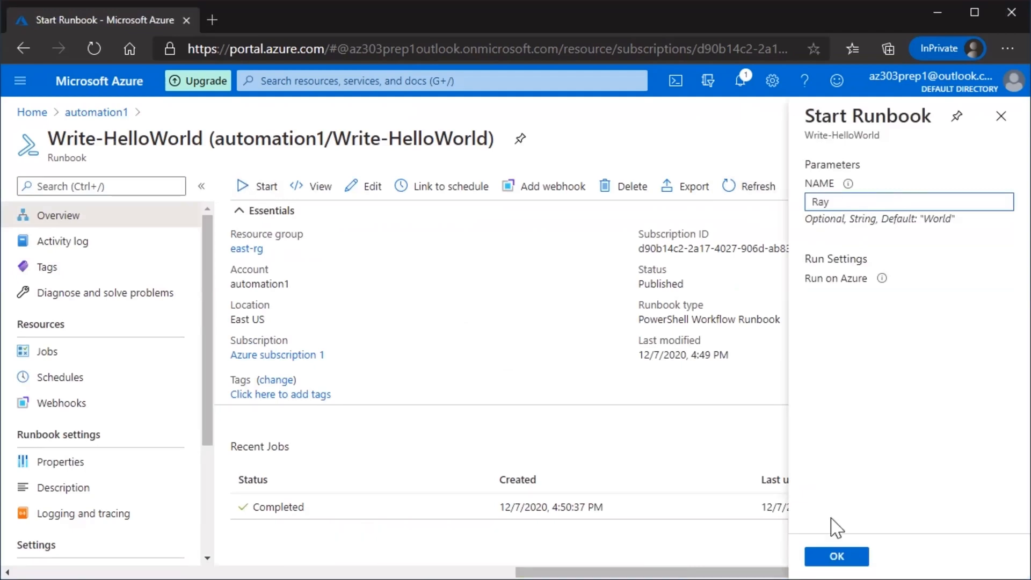
pyautogui.click(836, 555)
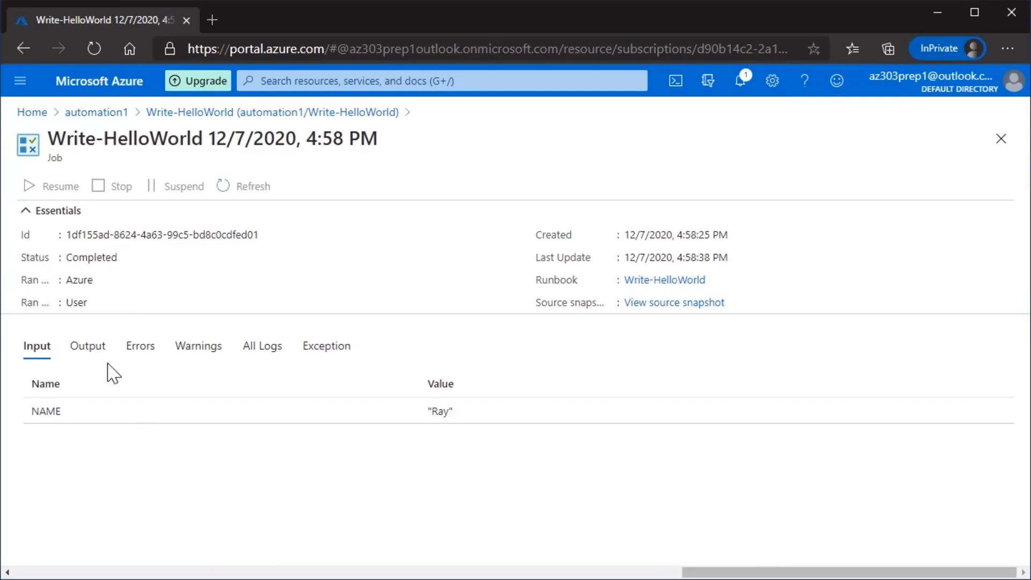
# View the job's Output reading Hello Ray and return to the Write-HelloWorld overview
pyautogui.click(87, 346)
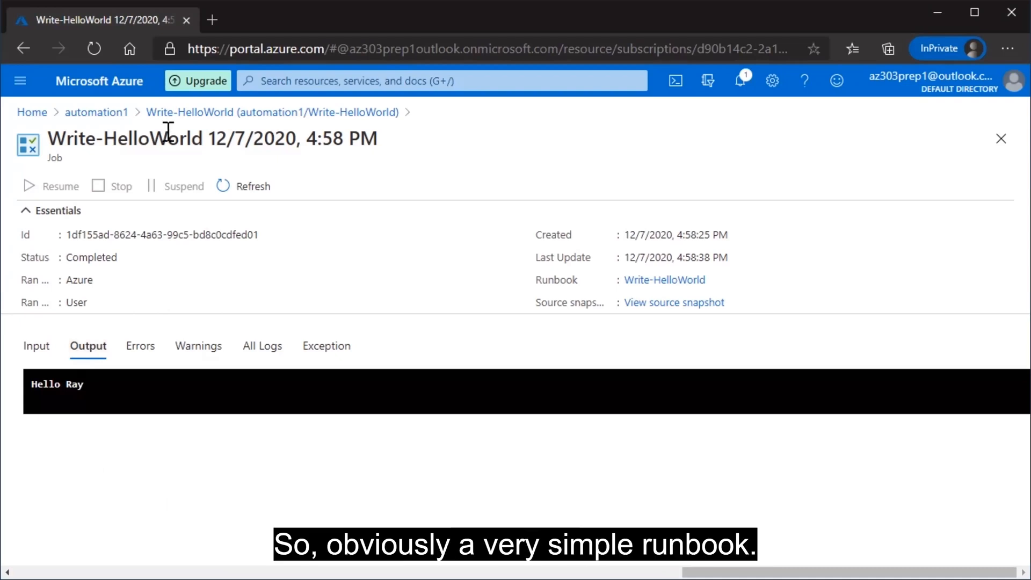
pyautogui.click(189, 112)
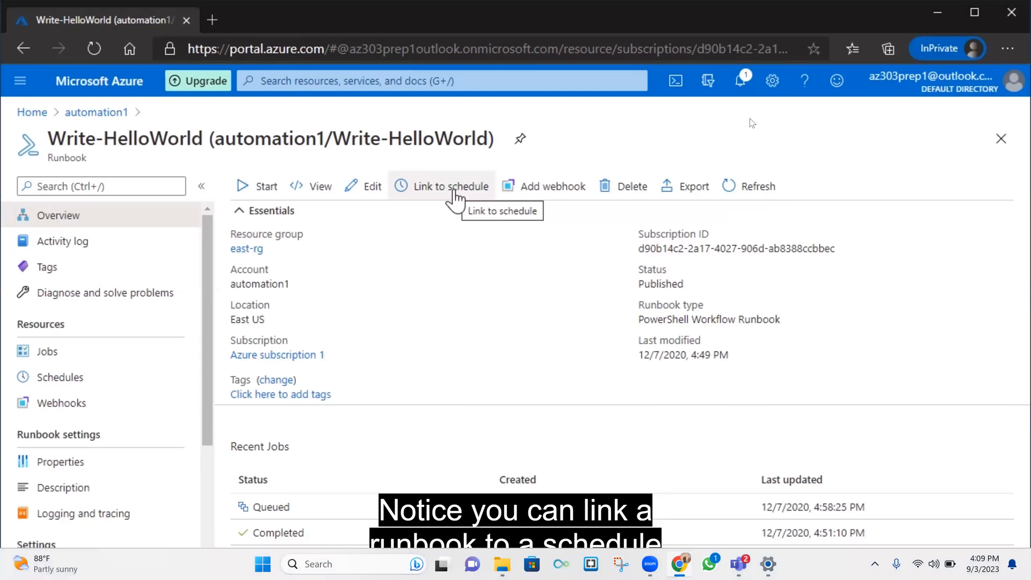
pyautogui.moveTo(59, 377)
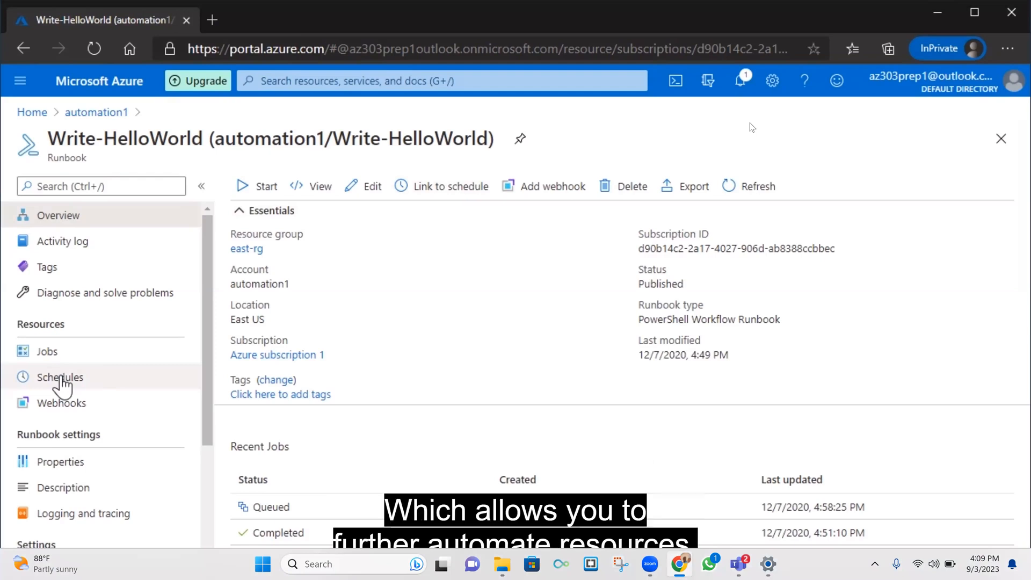
pyautogui.moveTo(412, 383)
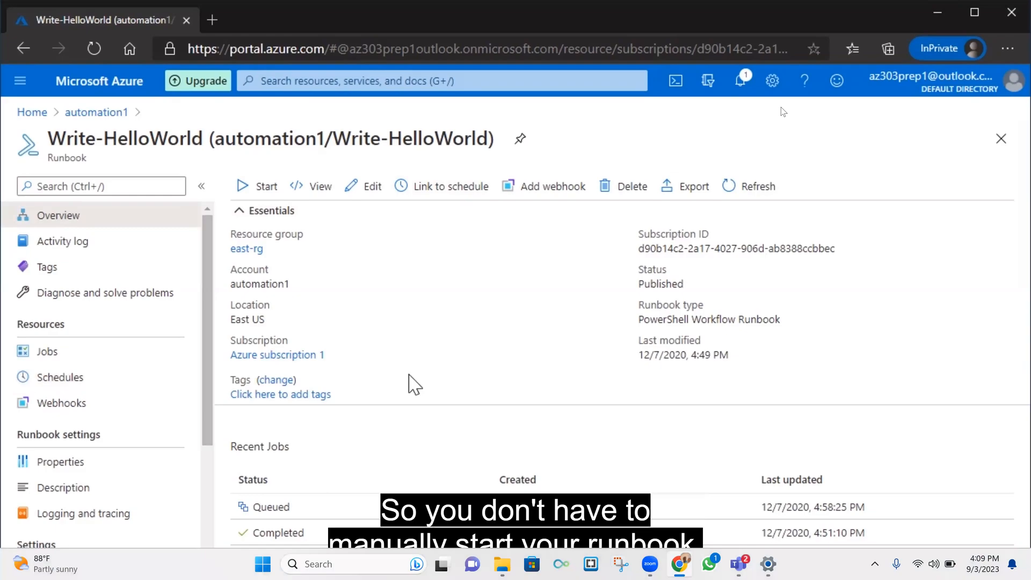